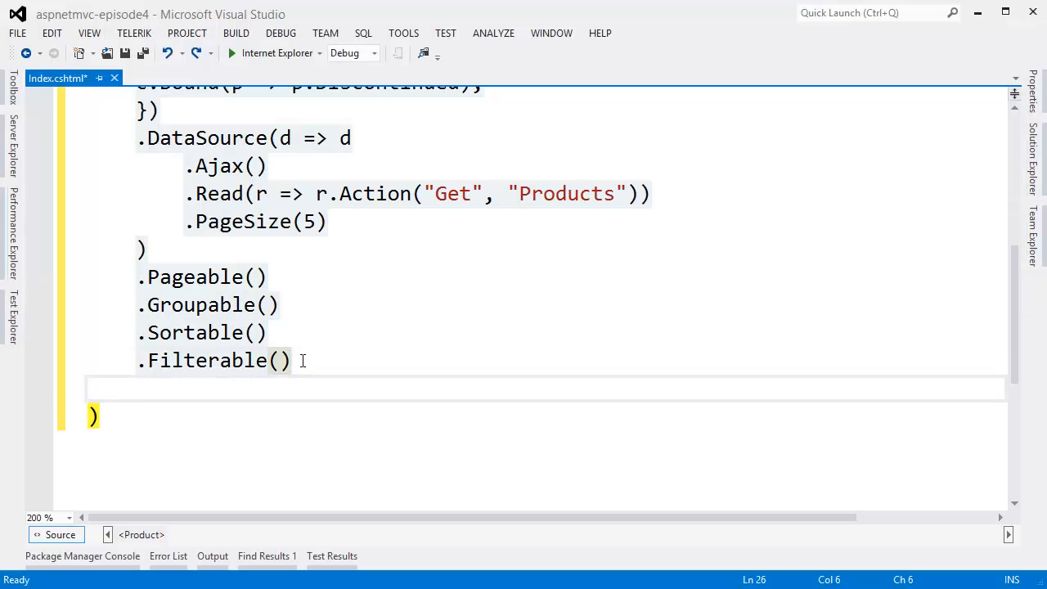
- Add .Editable(e => e.Mode(GridEditMode.InLine)) after .Filterable() and save the view
type(".Editable()")
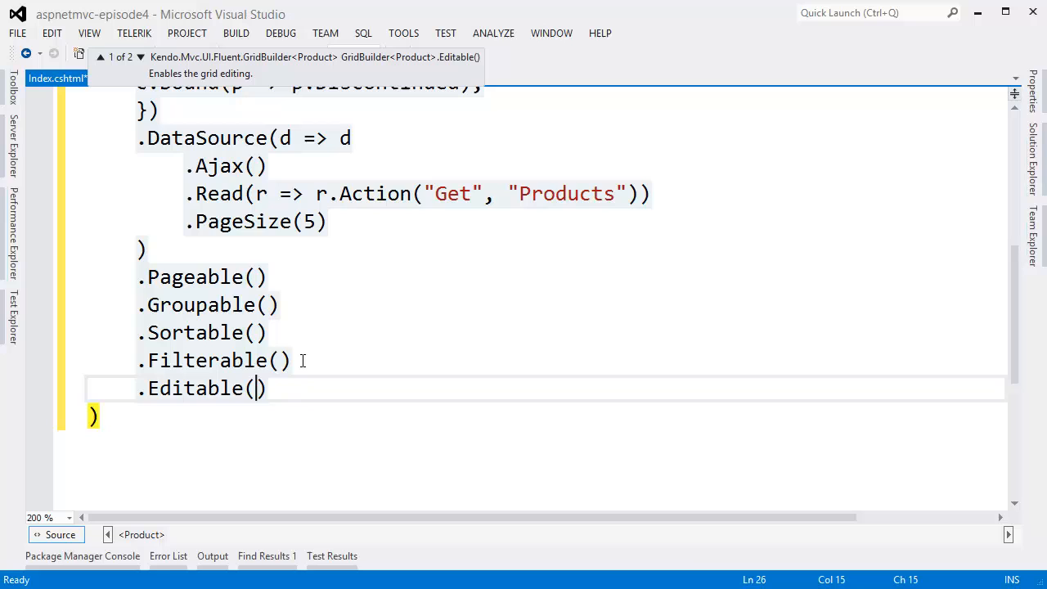
type("e => e.m")
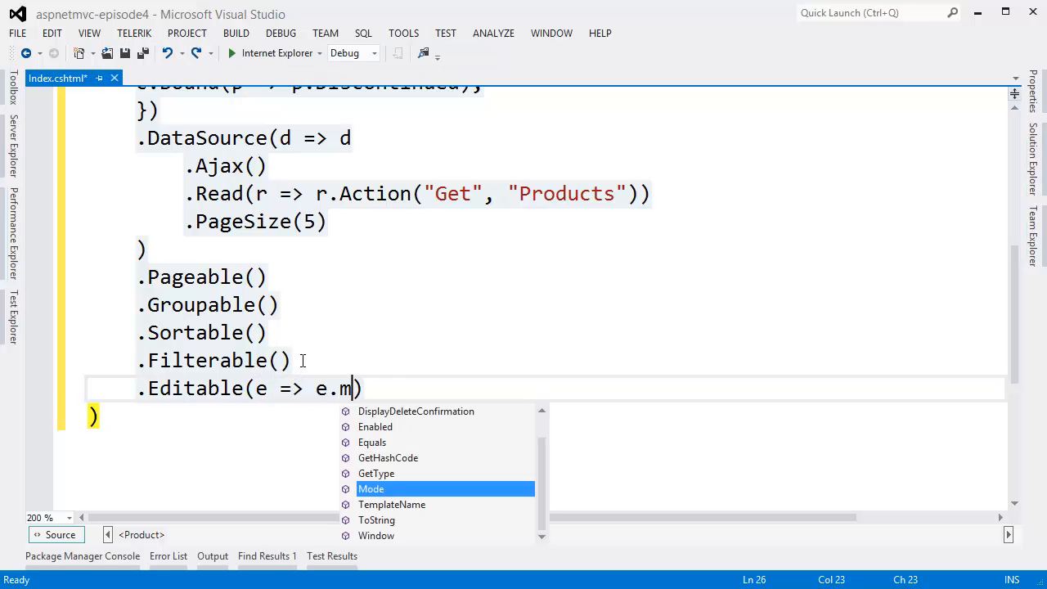
type("Mode(GridEditMode.InLine")
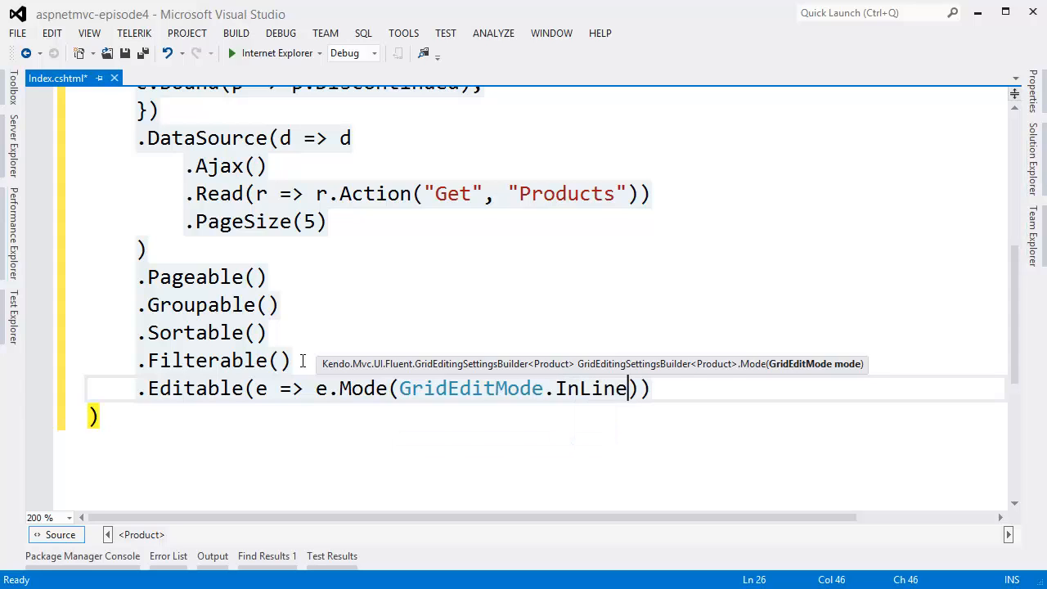
key("Ctrl+S")
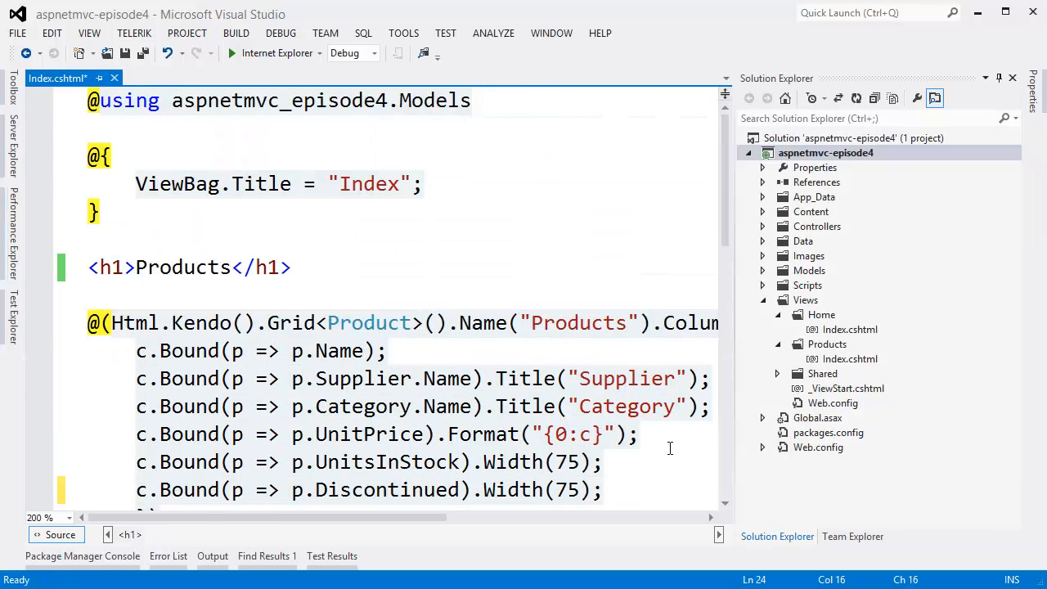
- Add c.Command(command => { command.Edit(); command.Destroy(); }) below the Discontinued column
scroll("down", 3)
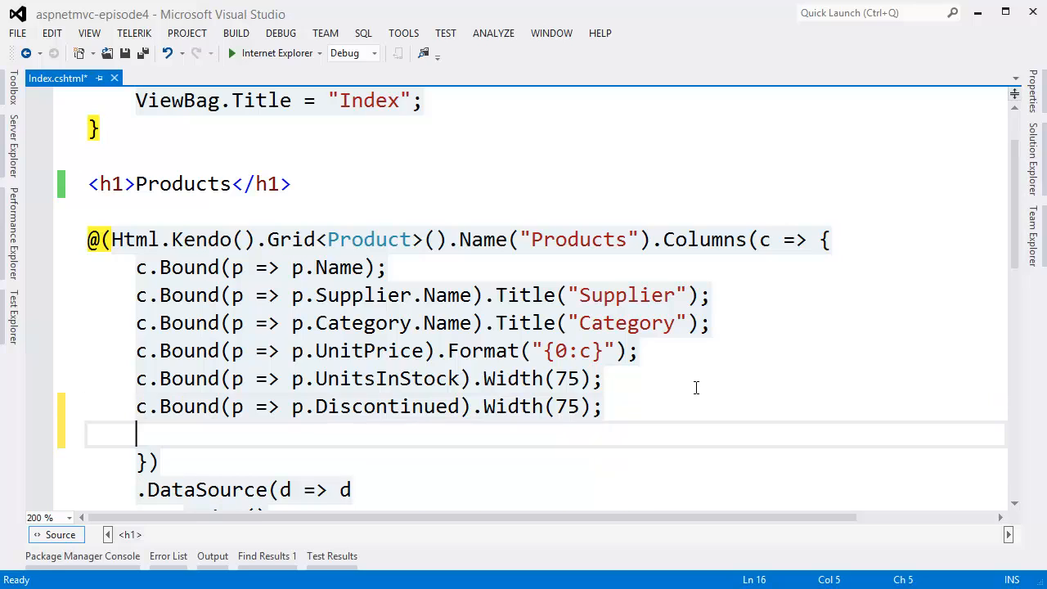
type("c.Command")
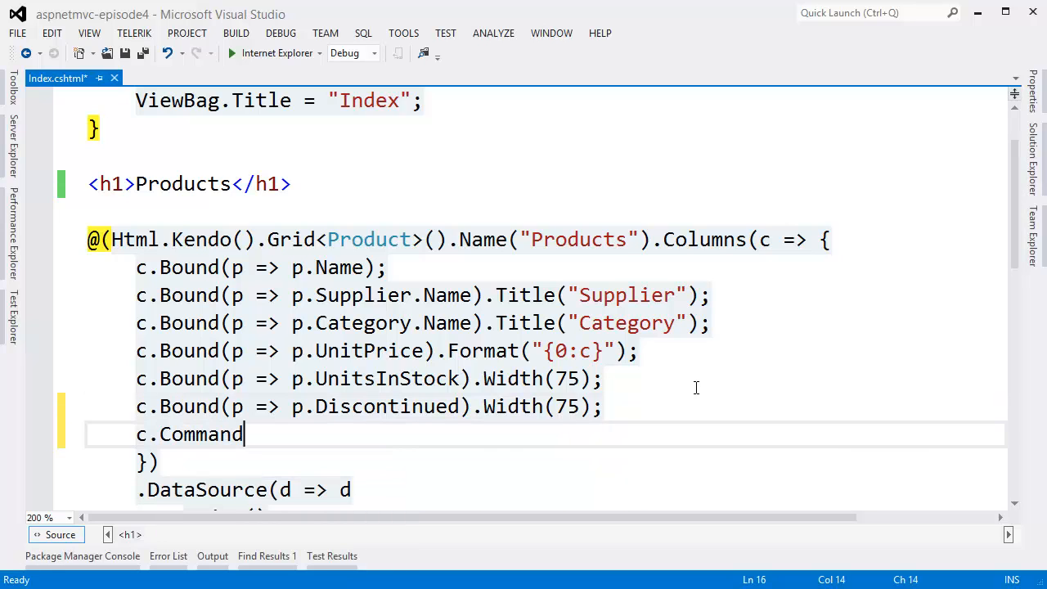
type("(command =>")
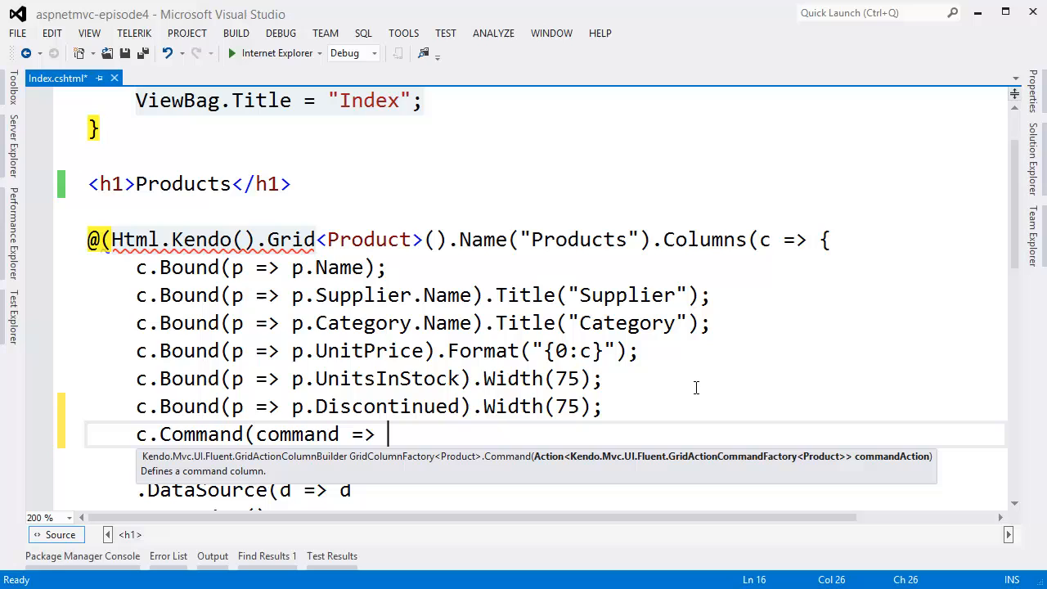
type("{ }")
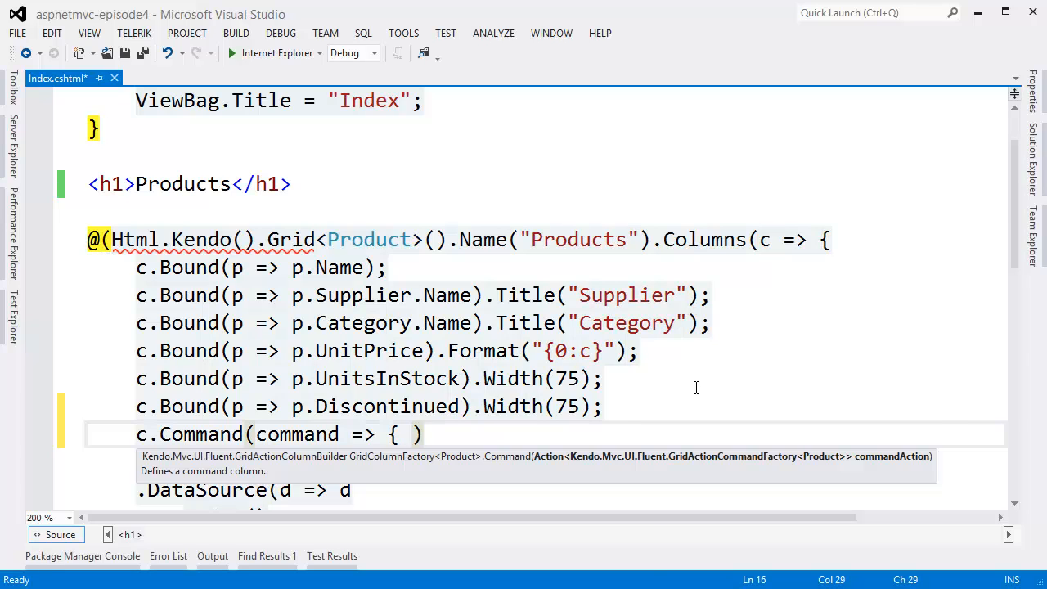
type("command.Edit(")
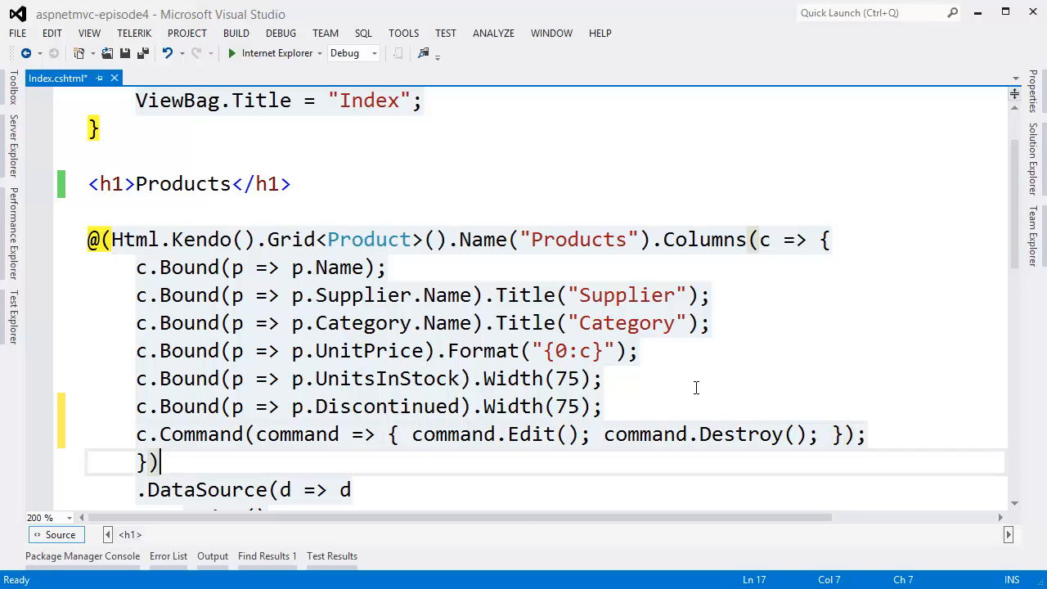
- Add .ToolBar(t => t.Create()) after the editable setting in Index.cshtml
scroll("down", 3)
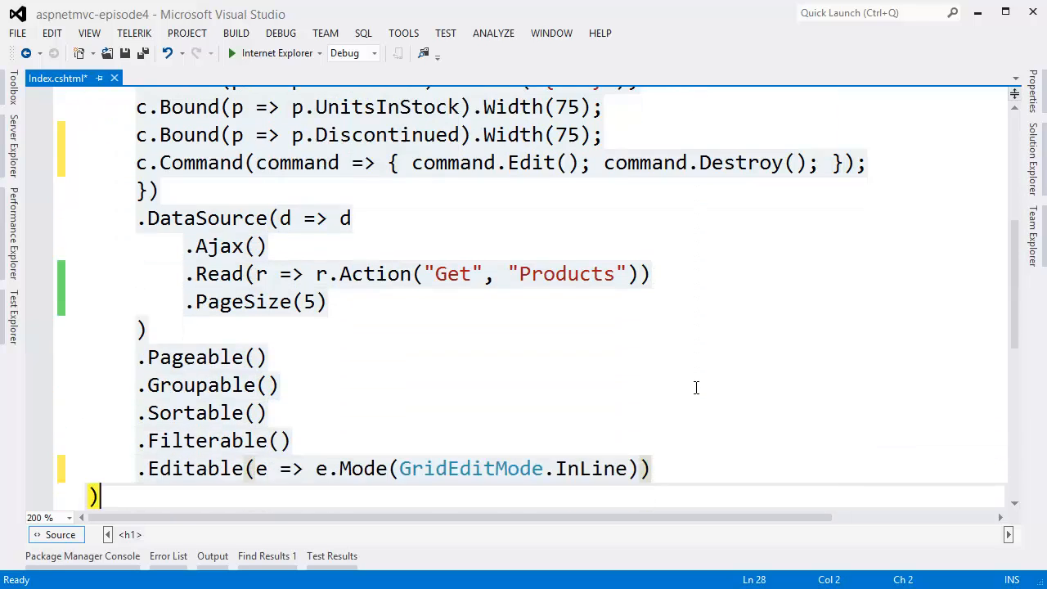
type(".T")
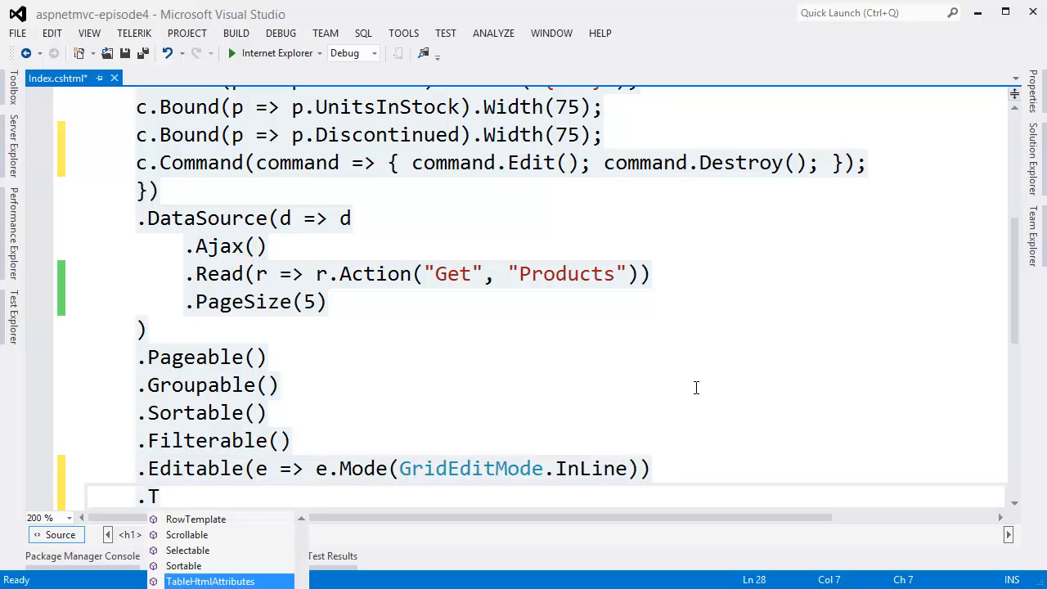
type("oolBar")
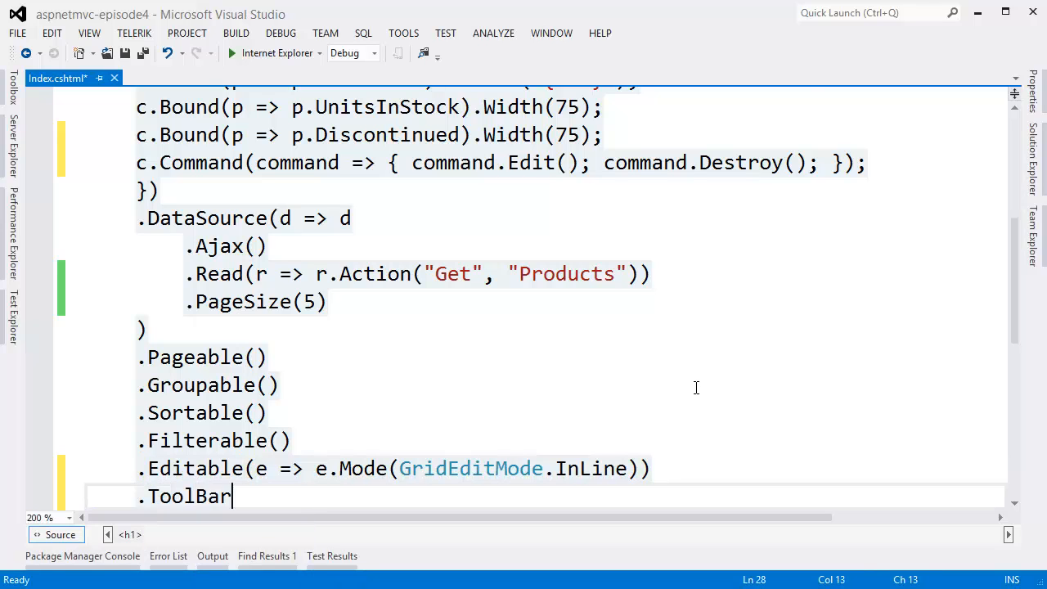
type("(t => t.Create")
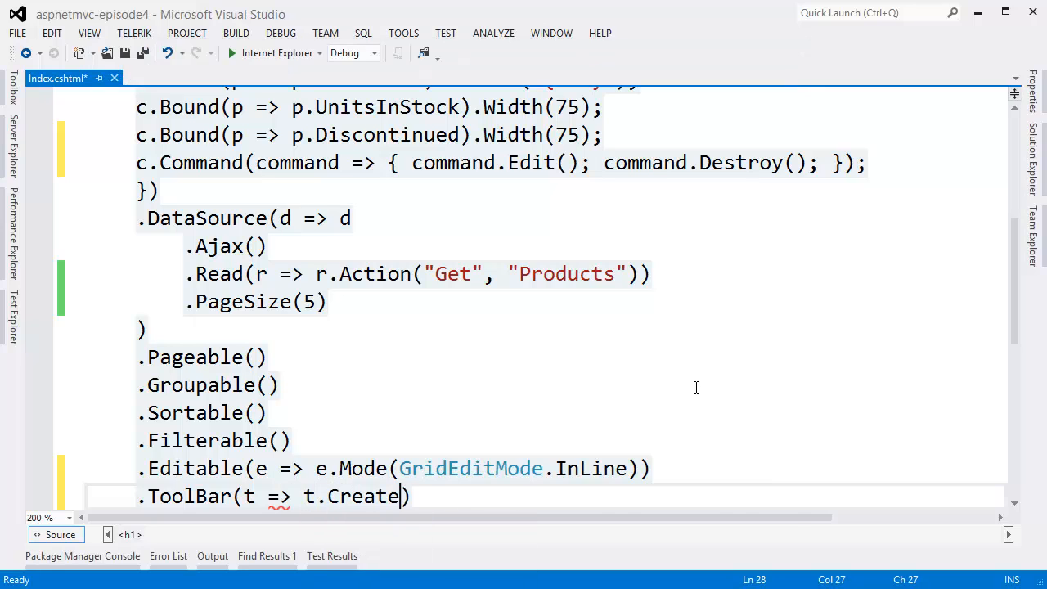
type("())")
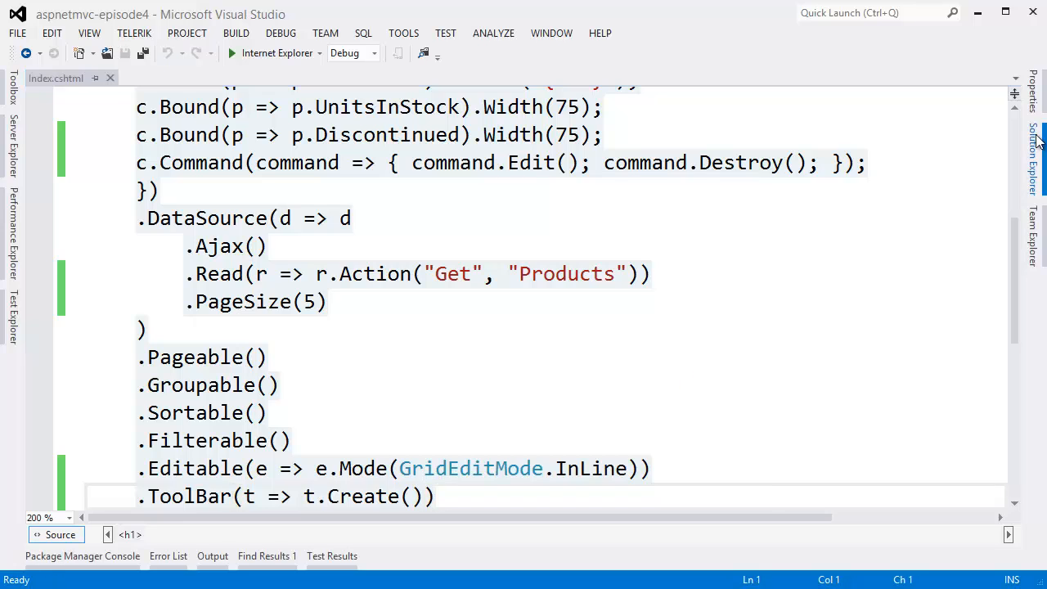
- Add a new editor template view to the Shared/EditorTemplates folder from Solution Explorer
left_click(1034, 147)
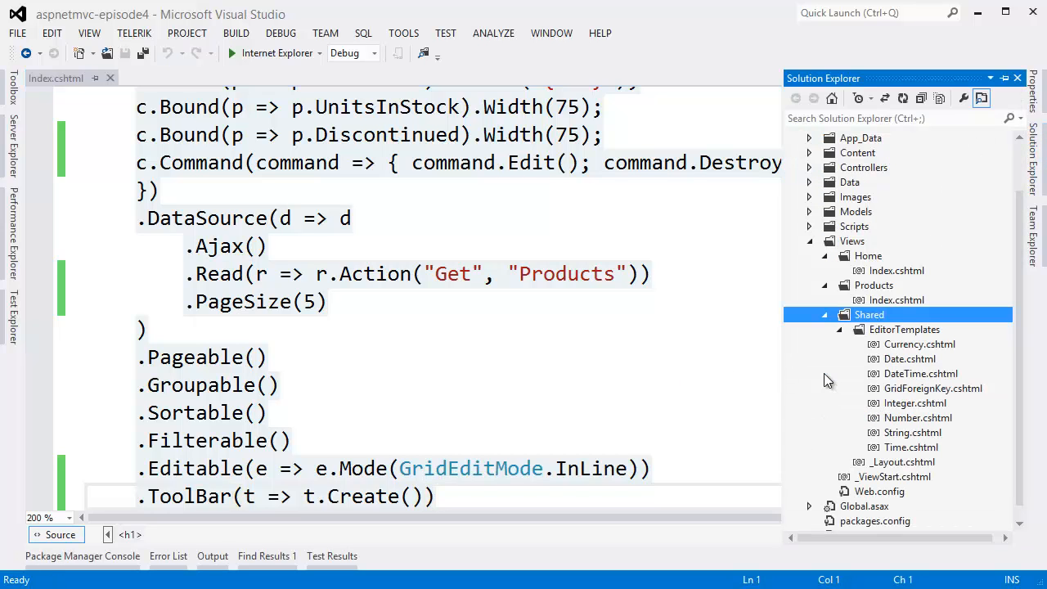
left_click(902, 329)
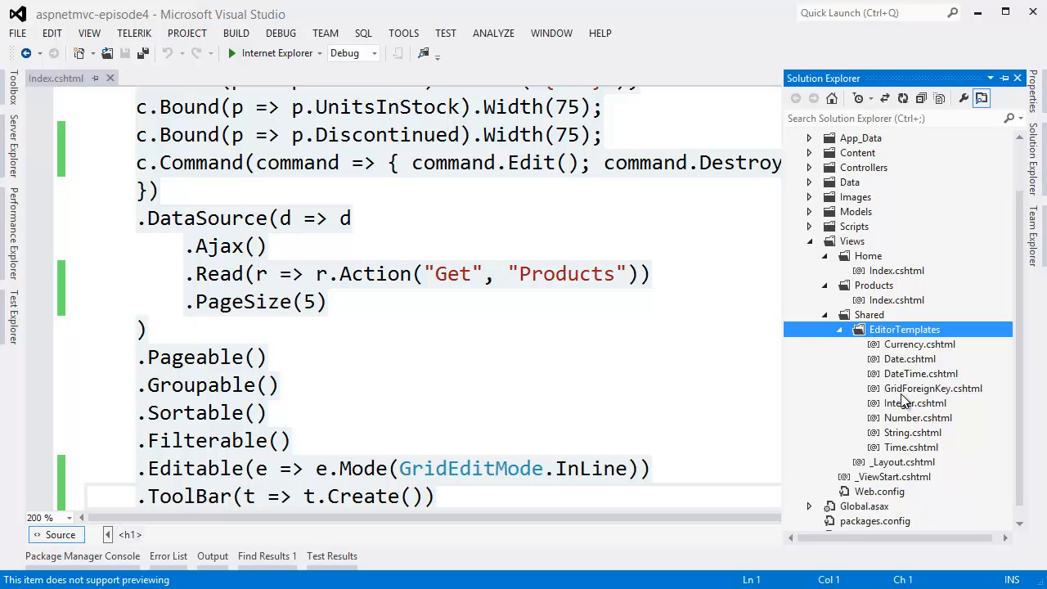
right_click(902, 329)
type("Supp")
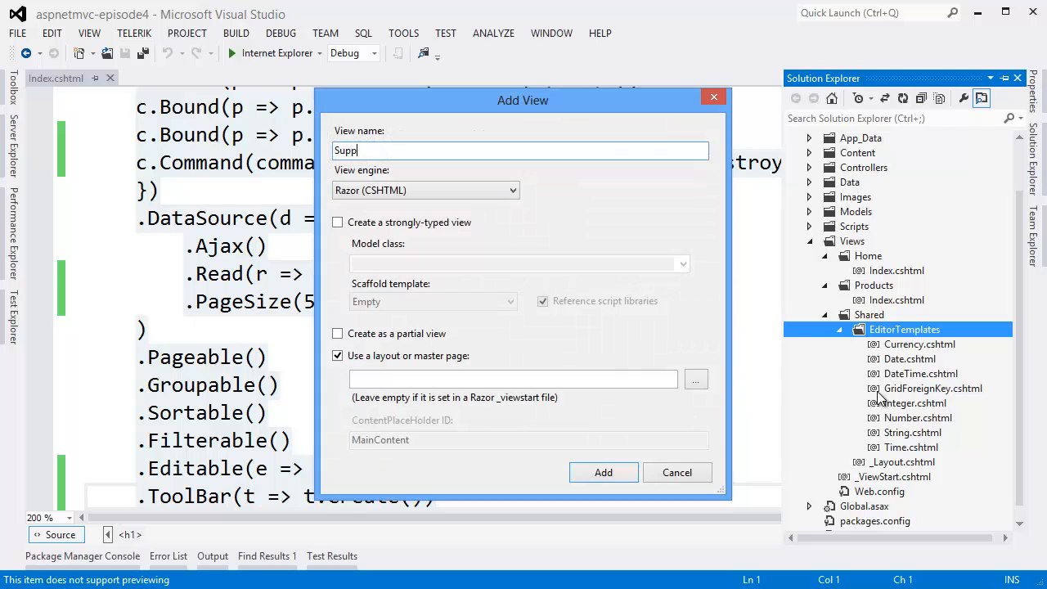
left_click(602, 471)
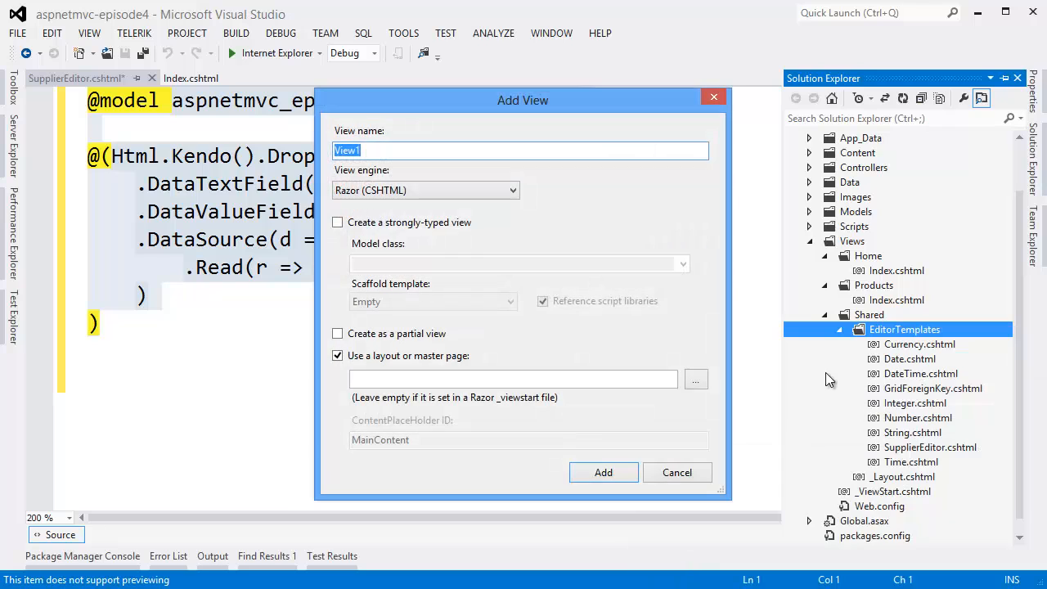
left_click(602, 471)
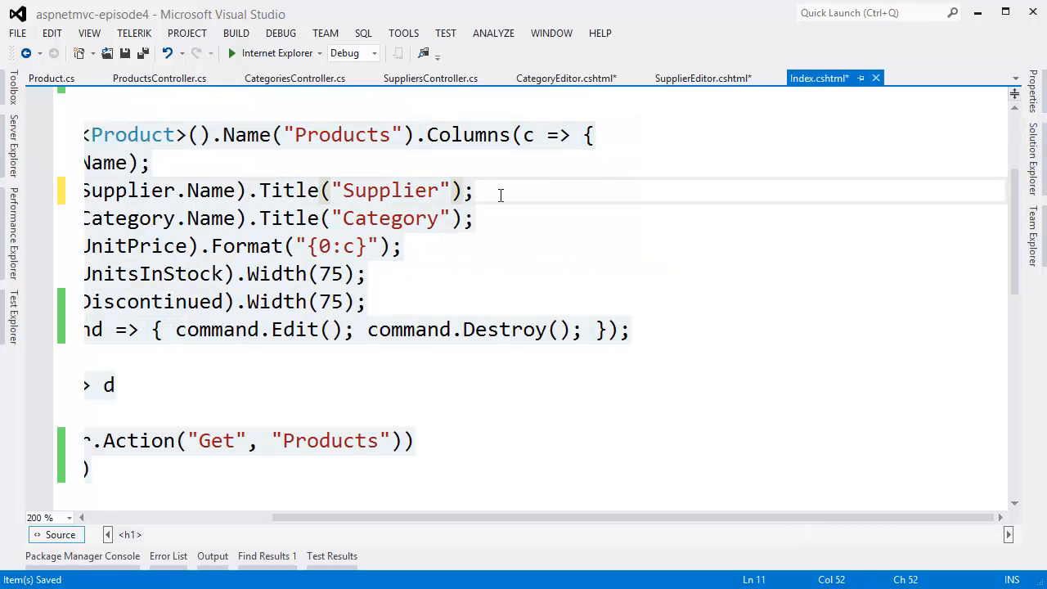
- Add [UIHint("SupplierEditor")] above the Supplier property in Product.cs instead of EditorTemplateName
type(".EditorTemplateName(\"Supp")
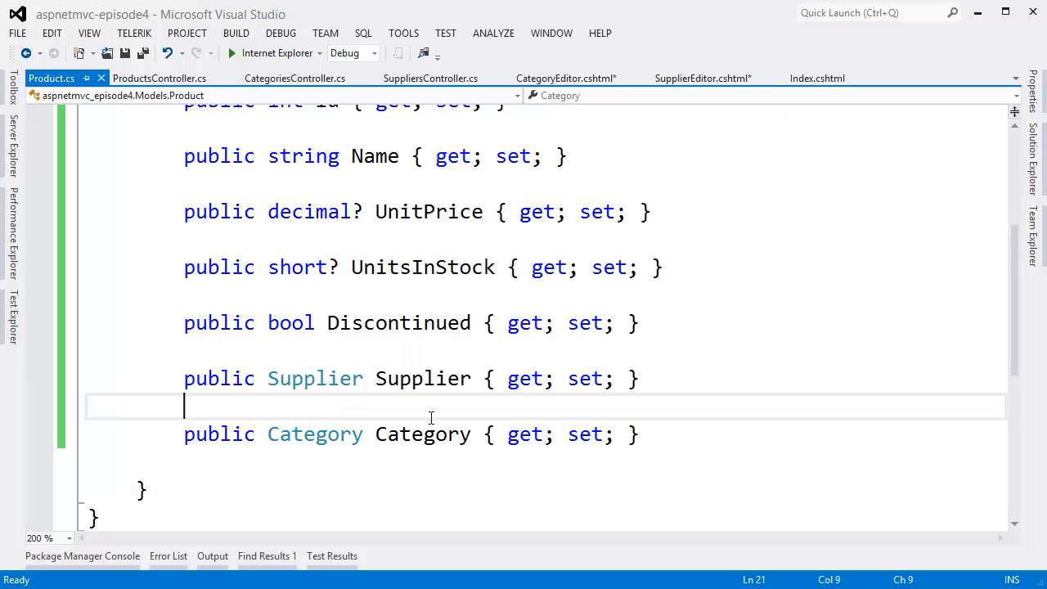
type("[UIHint(\"SupplierEditor\")]")
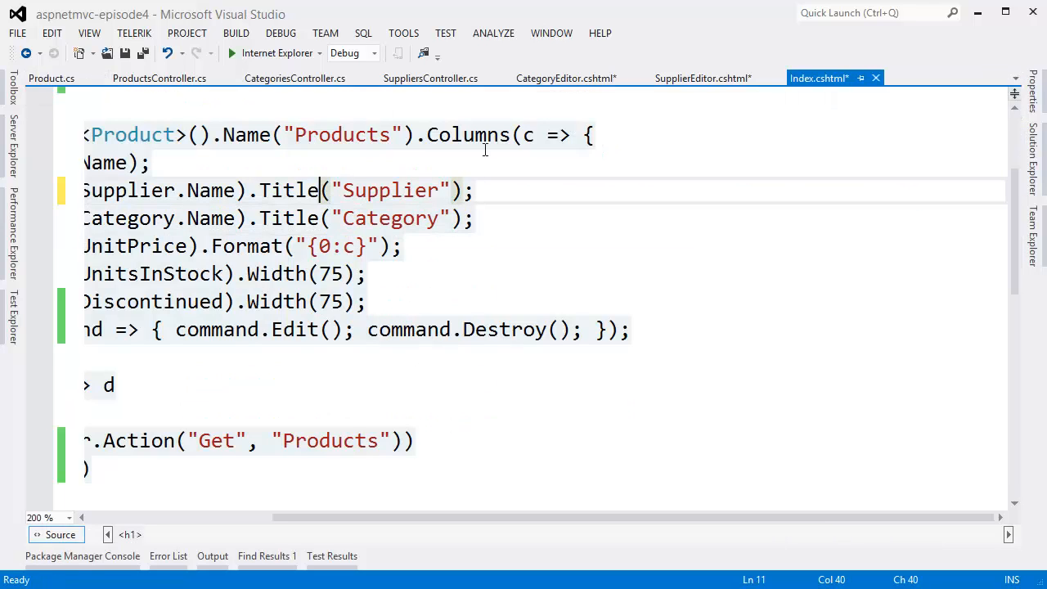
- Add .ClientTemplate("#: Supplier.Name #") and the Category.Name equivalent to the grid columns
type(".ClientTemplate(\"#: Supplier.Name #\")")
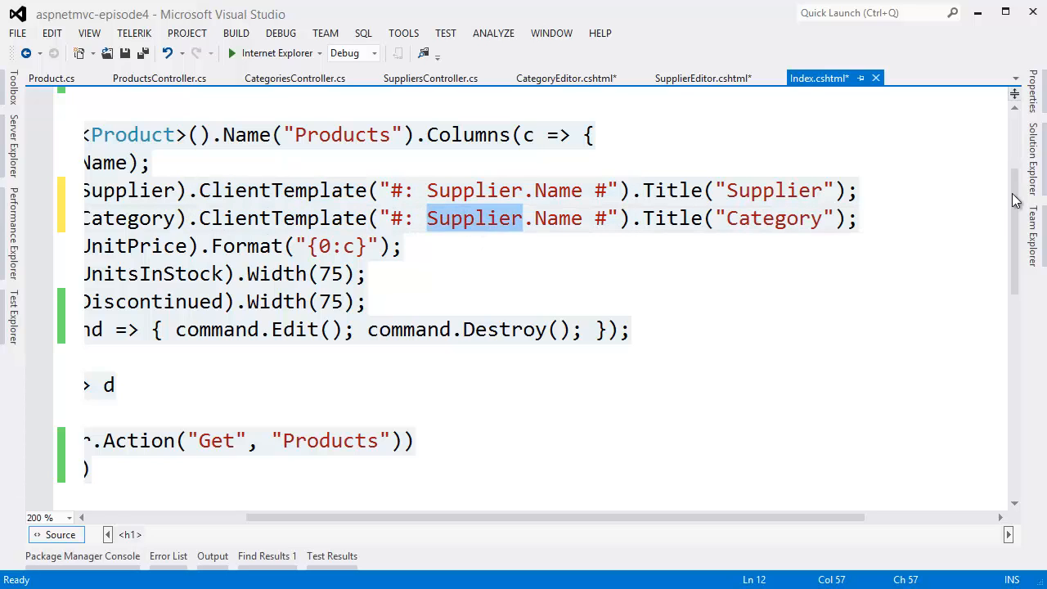
type("Category")
type(".Model")
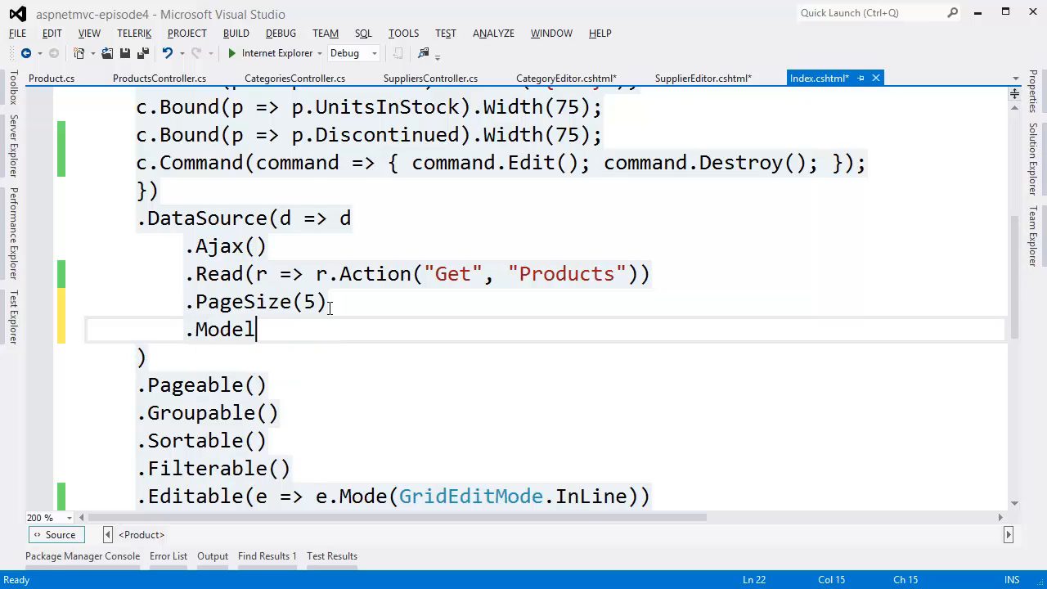
- Add .Model(m => { m.Id(p => p.Id); ... }) with ViewData default values to the DataSource
type("(m => {")
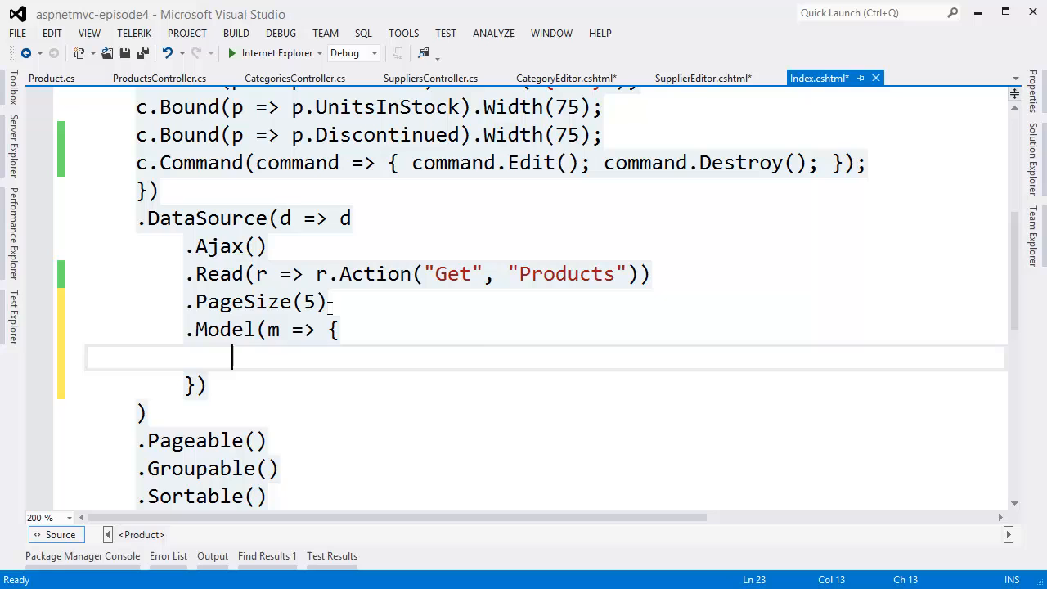
type("m.Id(p =")
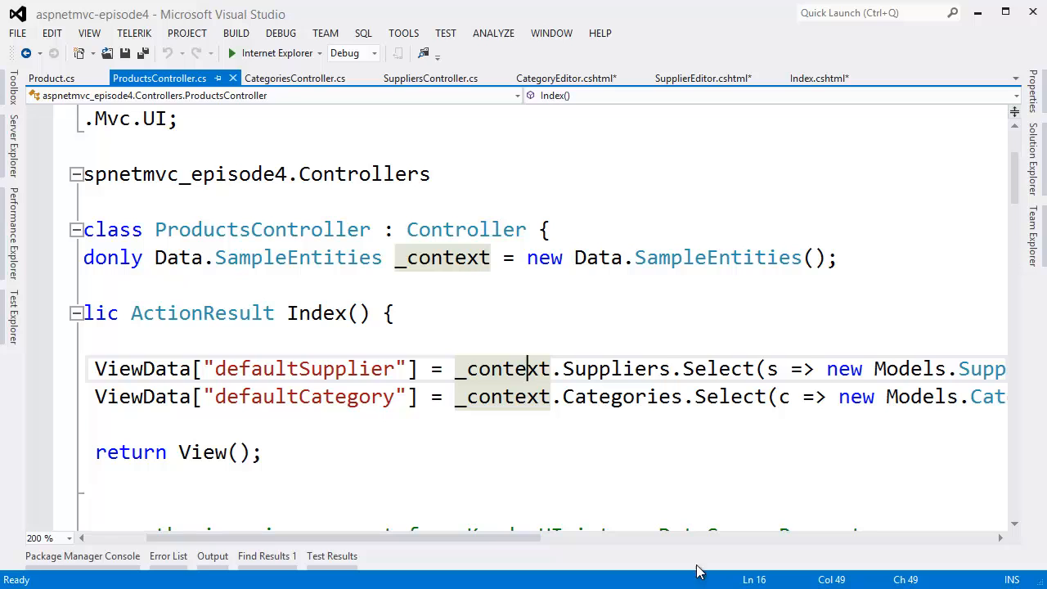
left_click(816, 78)
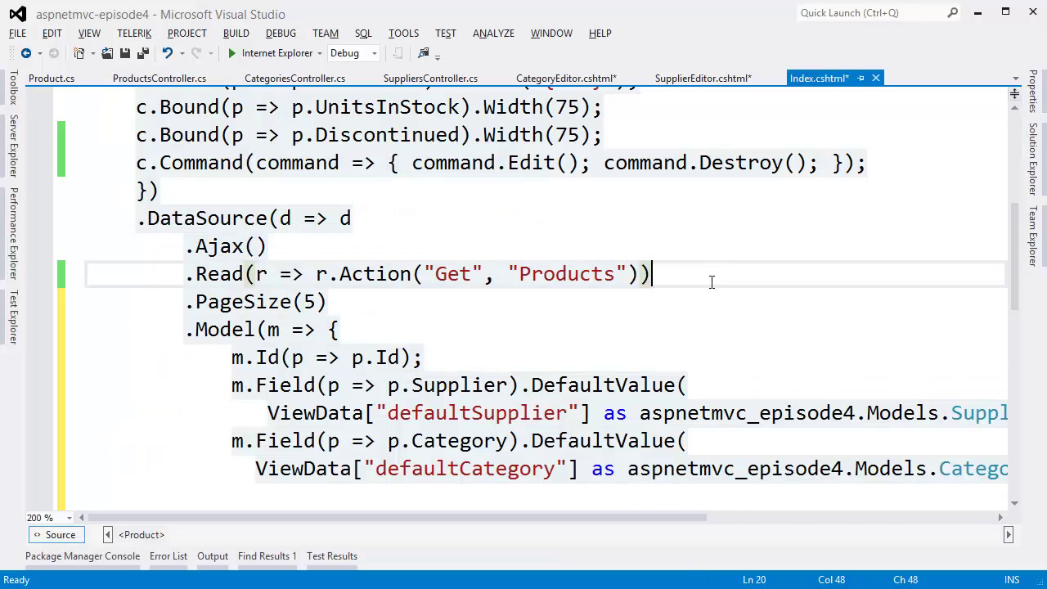
- Add .Update, .Create and .Destroy Products actions to the DataSource and review ProductsController.cs
type(".Update(u => u.Action(\"Update\", \"Products\"))")
type(".Destroy(x => x.Action(\"Delete\", \"Products\"))")
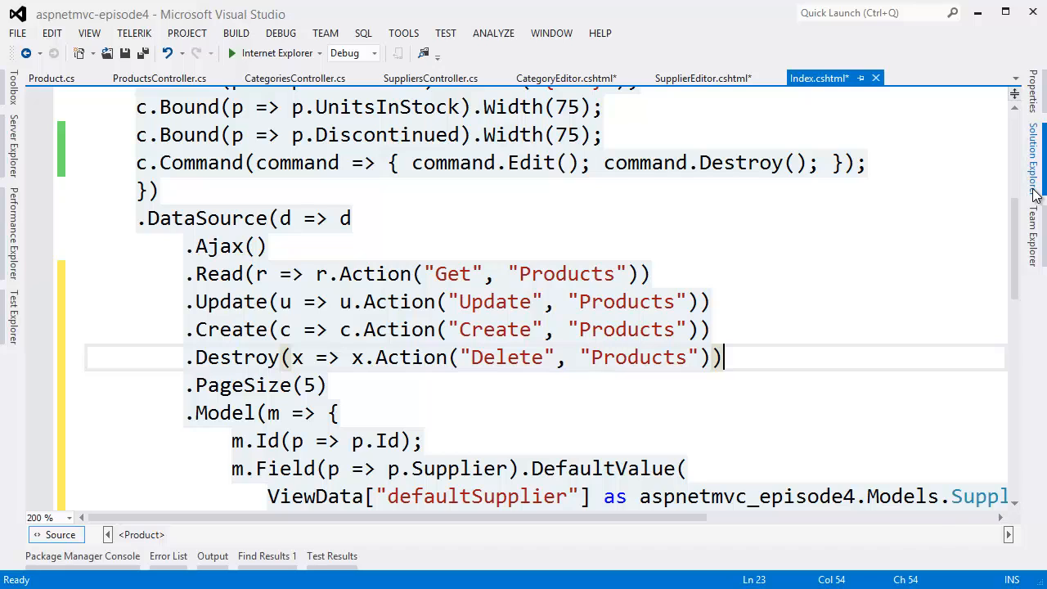
left_click(161, 79)
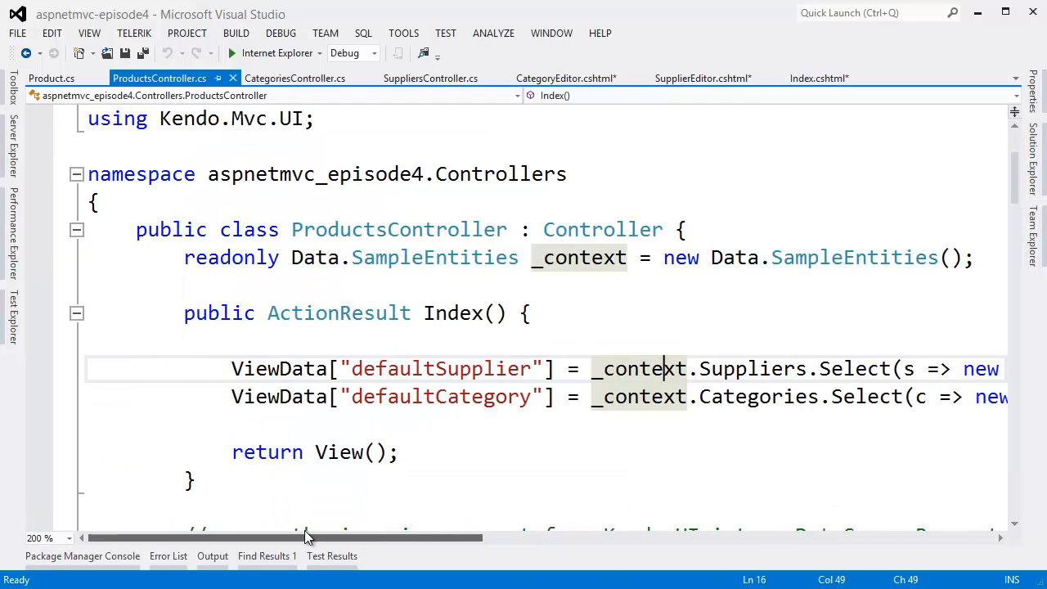
scroll("down", 3)
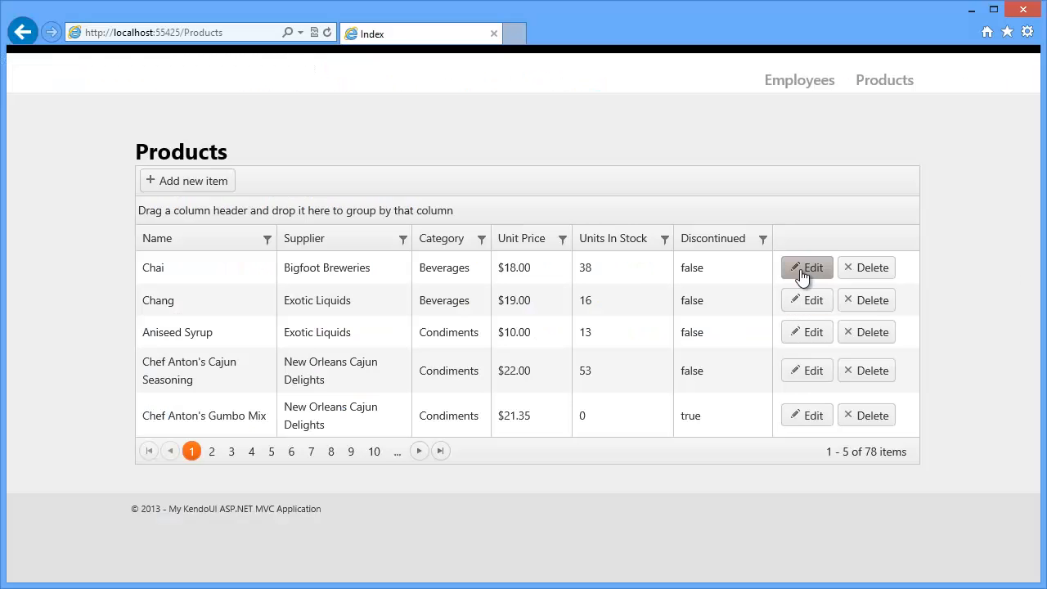
- Edit the Chai row inline in the browser, then choose Update
left_click(806, 268)
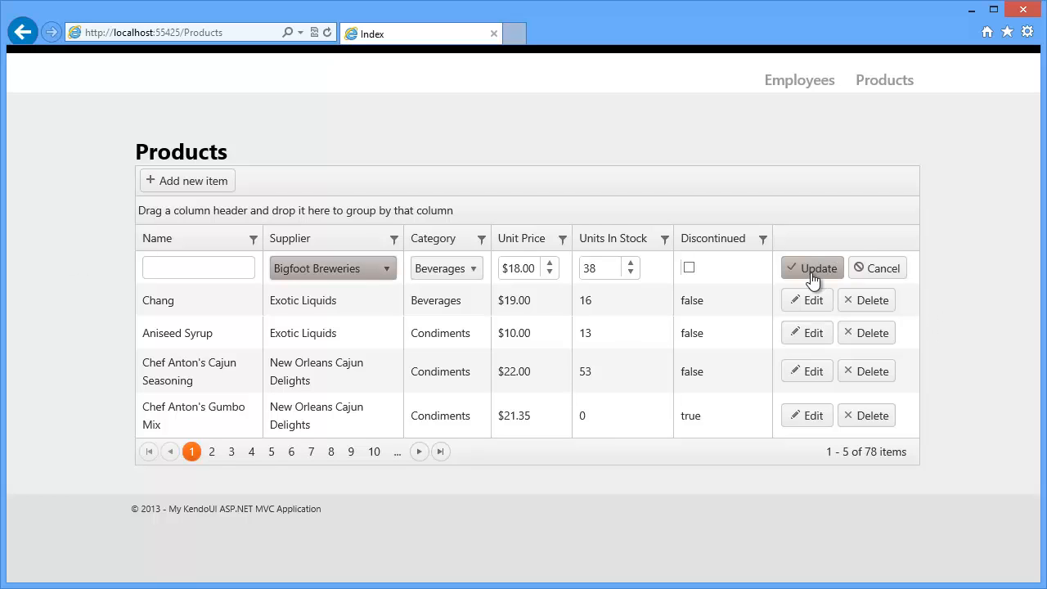
left_click(811, 268)
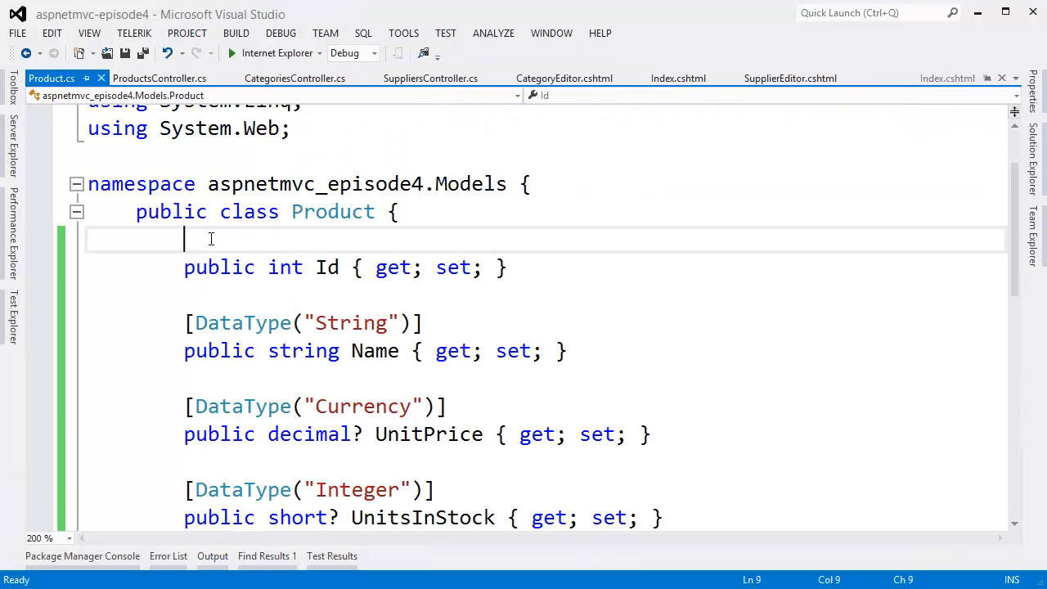
- Add [ScaffoldColumn(false)] to Id and [Required] to Name, UnitPrice, UnitsInStock, save, then clear Name in the browser
type("[ScaffoldColumn(false)]")
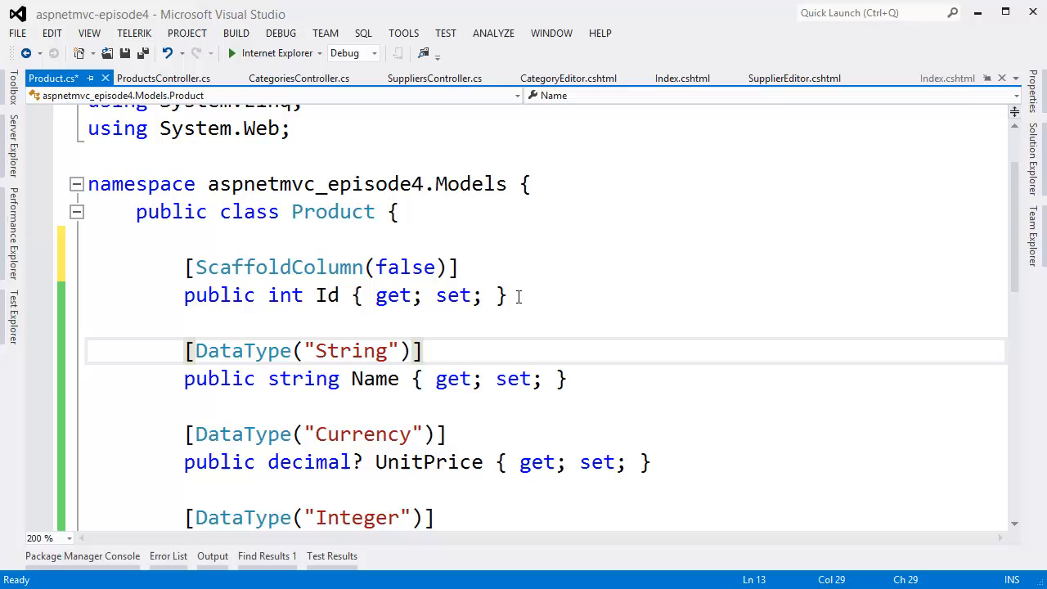
type("[Required]")
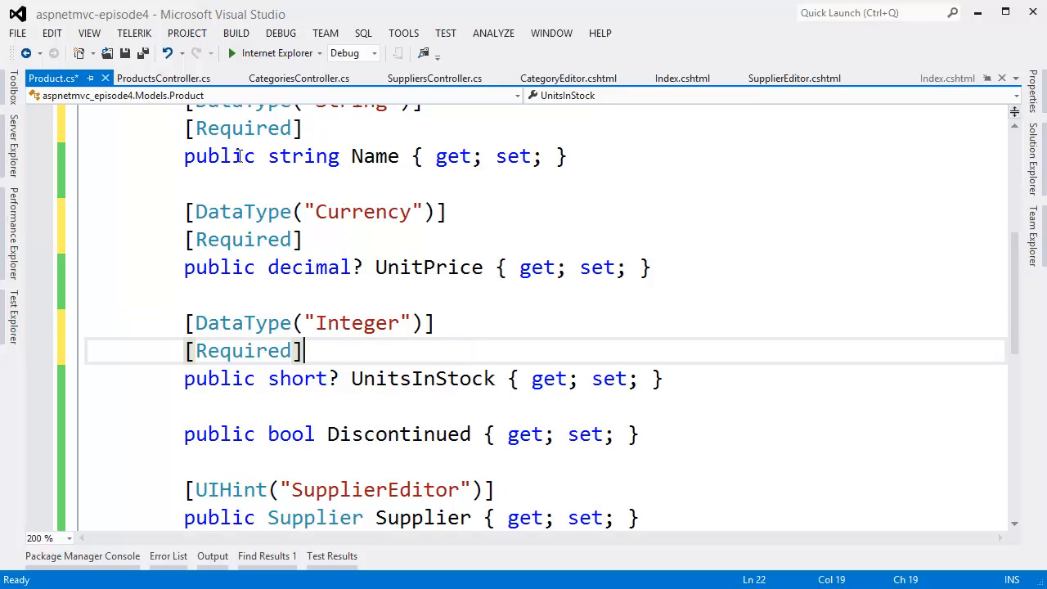
key("Ctrl+S")
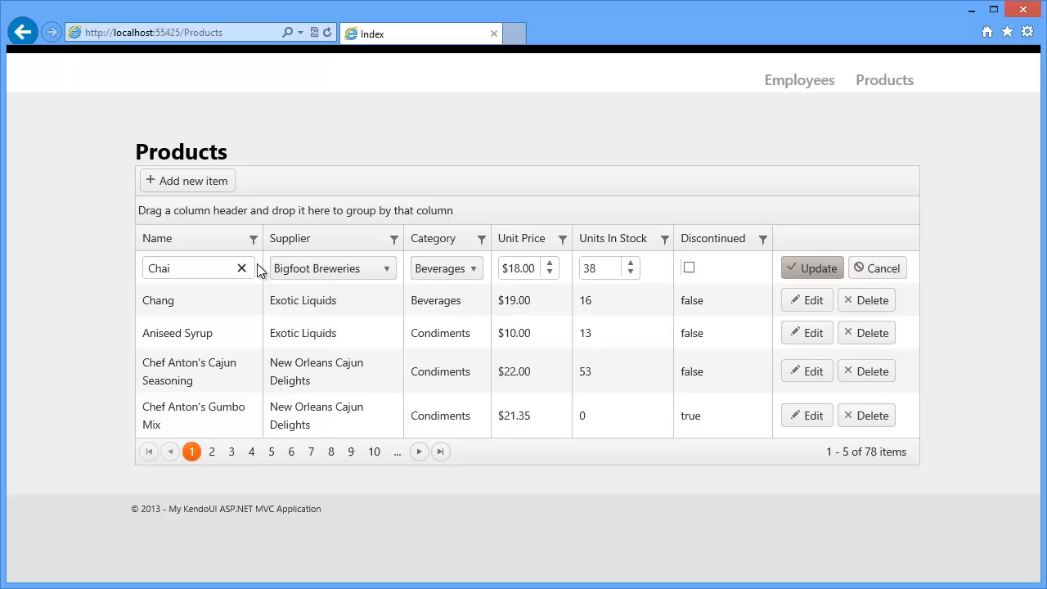
left_click(242, 268)
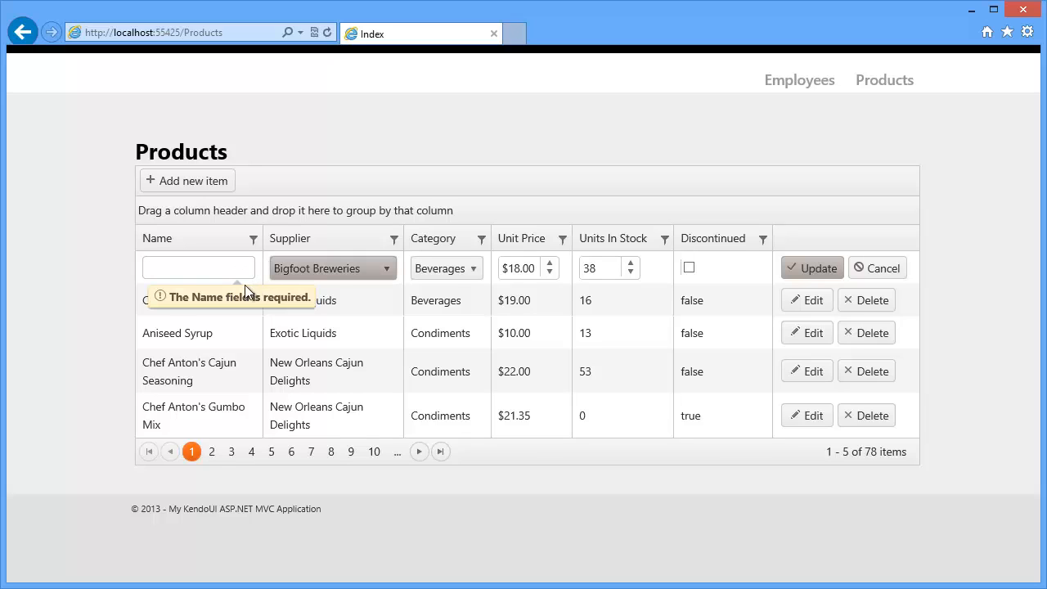